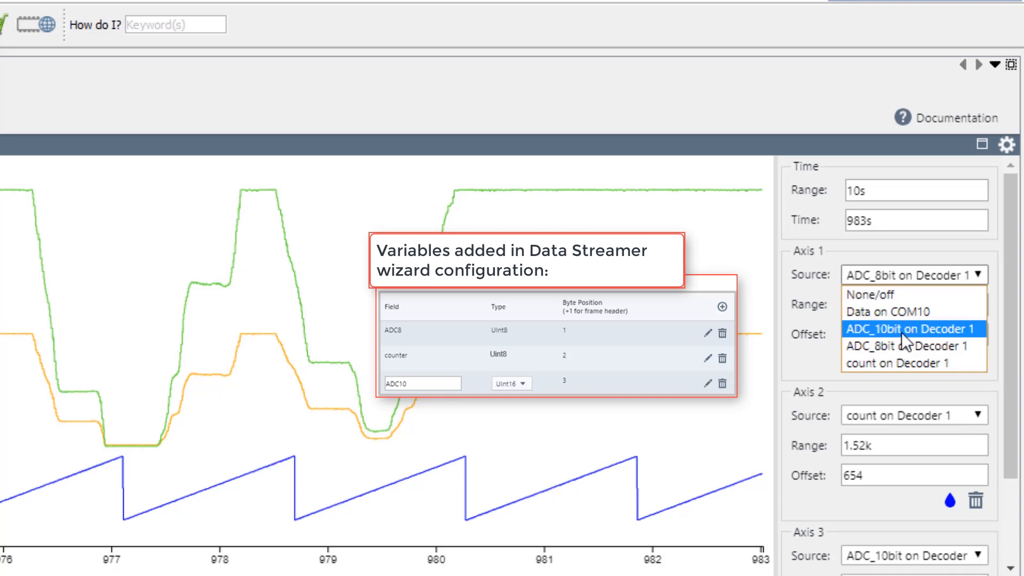
pyautogui.moveTo(901, 363)
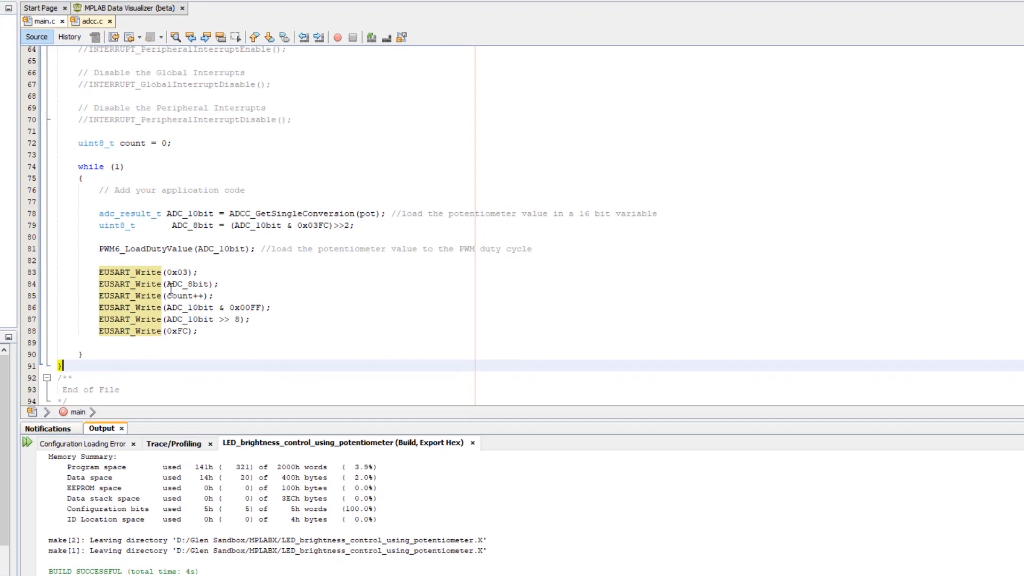
# - Add a new C source file named visualize.c to the project
pyautogui.rightClick(117, 60)
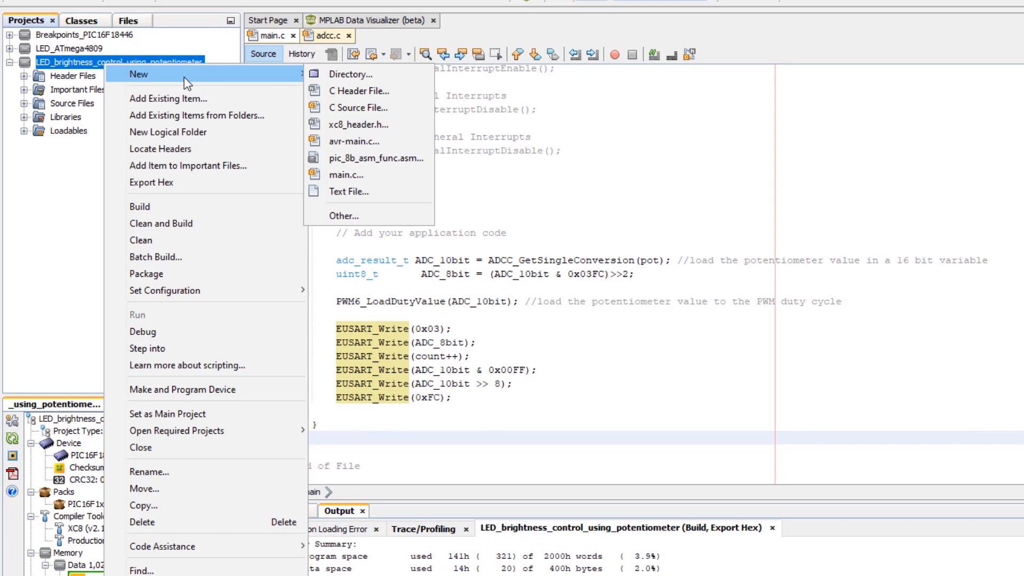
pyautogui.click(343, 216)
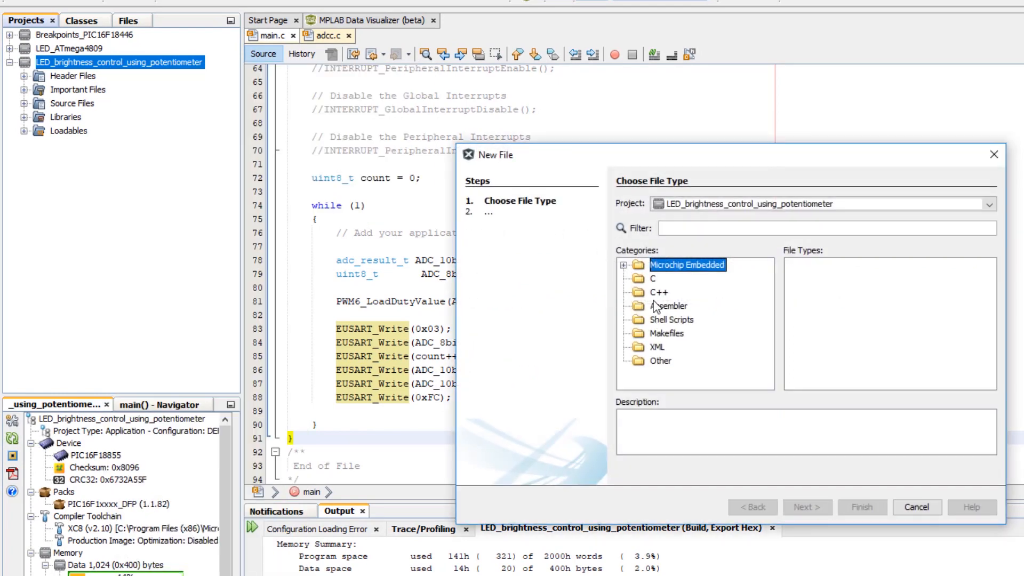
pyautogui.click(652, 277)
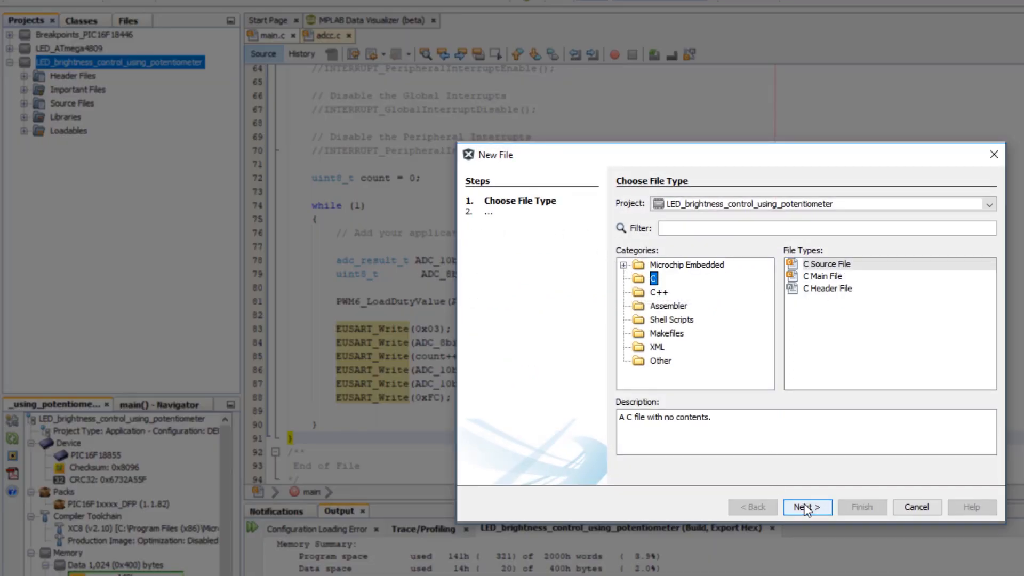
pyautogui.click(806, 507)
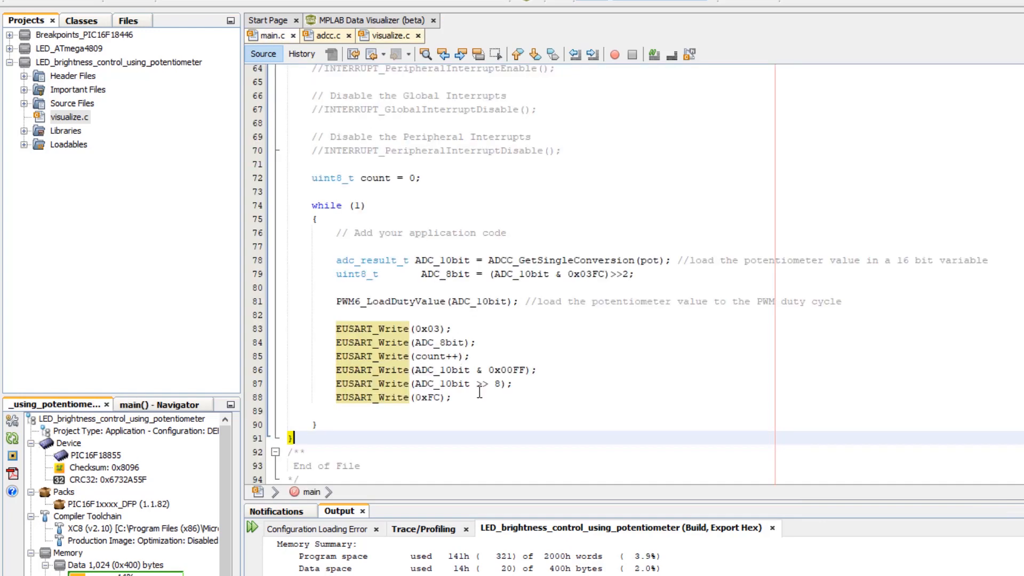
# - Move the six EUSART_Write calls into data_streamer(uint8_t ADC_8bit, uint8_t count, uint16_t ADC_10bit)
pyautogui.moveTo(335, 329); pyautogui.dragTo(450, 397)
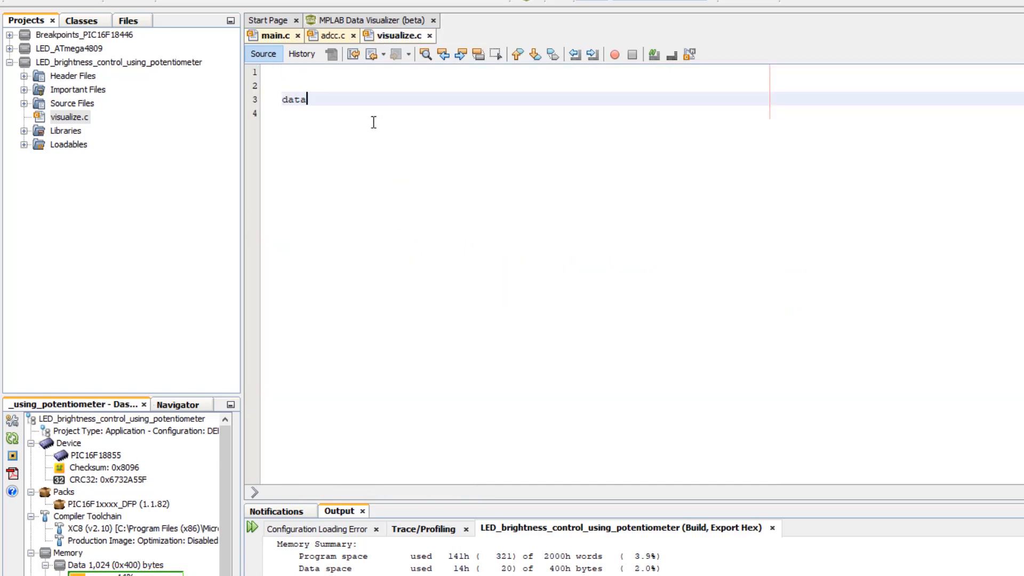
pyautogui.write('_streamer(')
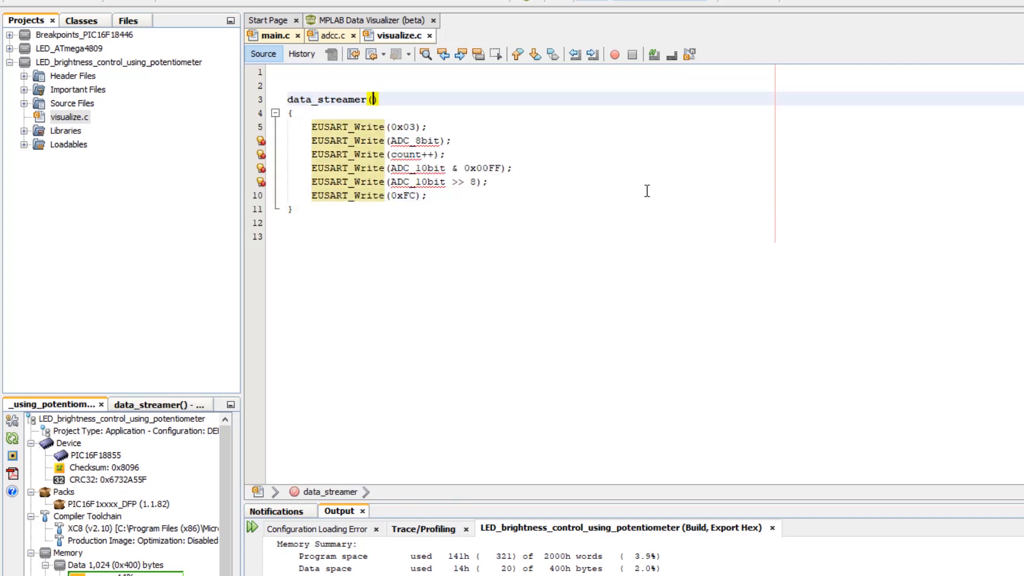
pyautogui.write('uint')
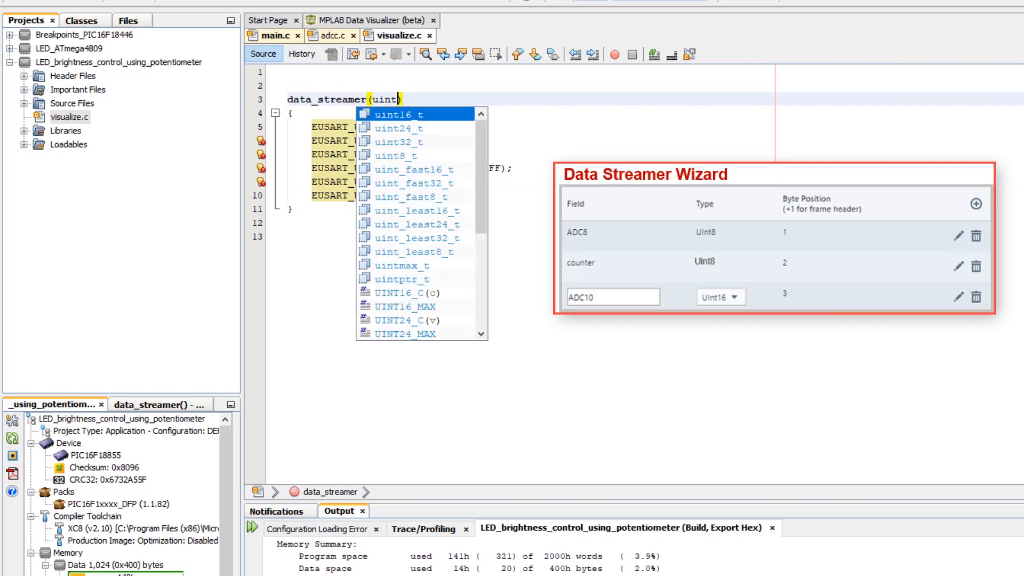
pyautogui.write('uint8_t')
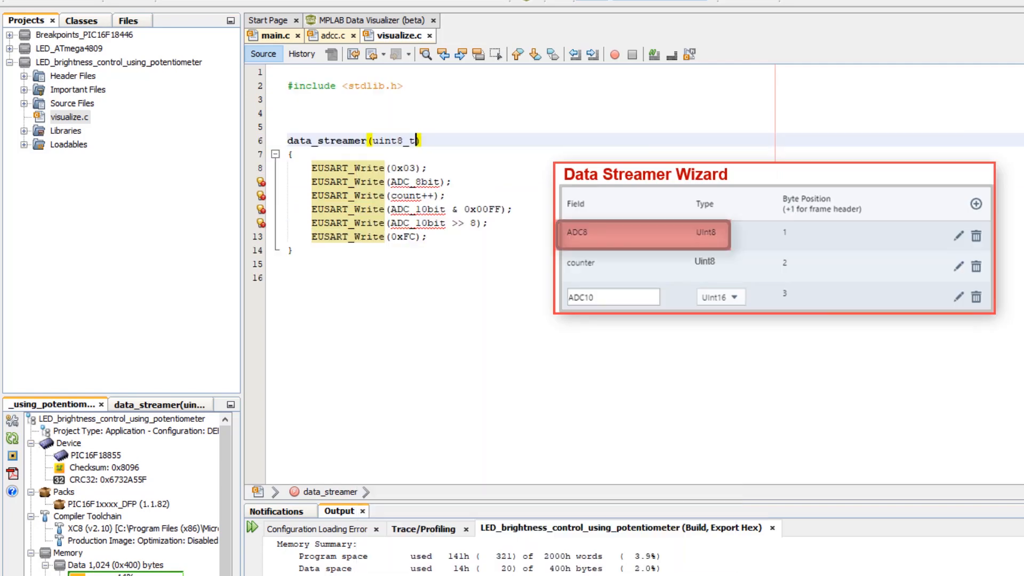
pyautogui.write('ADC_8bit,uint8_t count,uint16_t ADC_10bit')
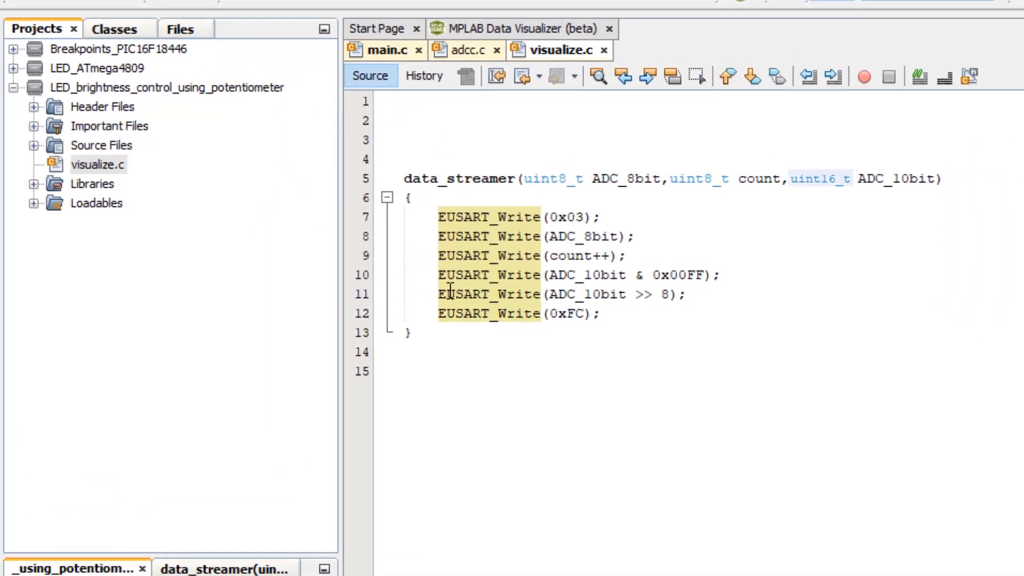
# - Check the MCC generated files and add #include "mcc_generated_files/mcc.h" to visualize.c
pyautogui.click(32, 145)
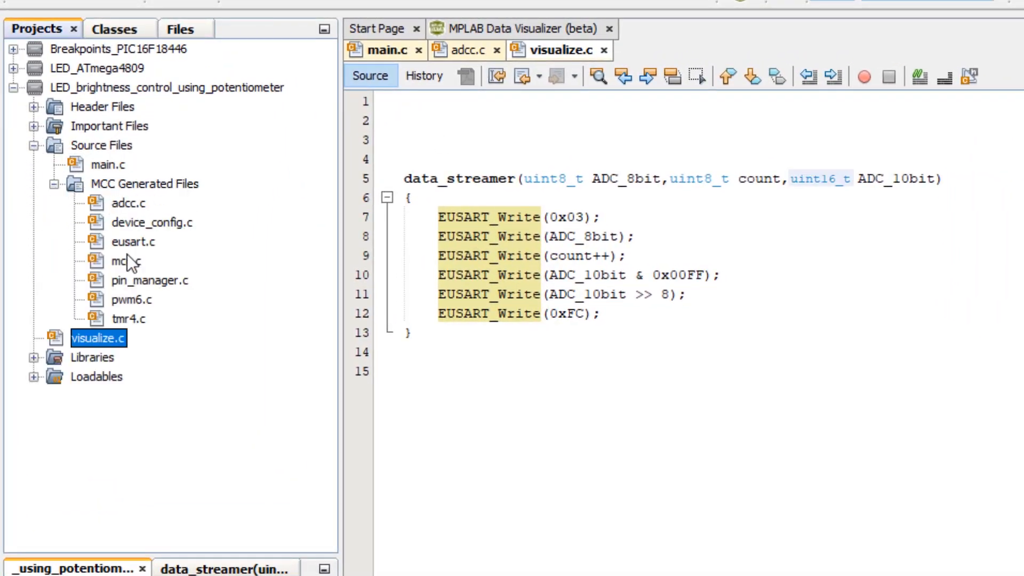
pyautogui.doubleClick(133, 241)
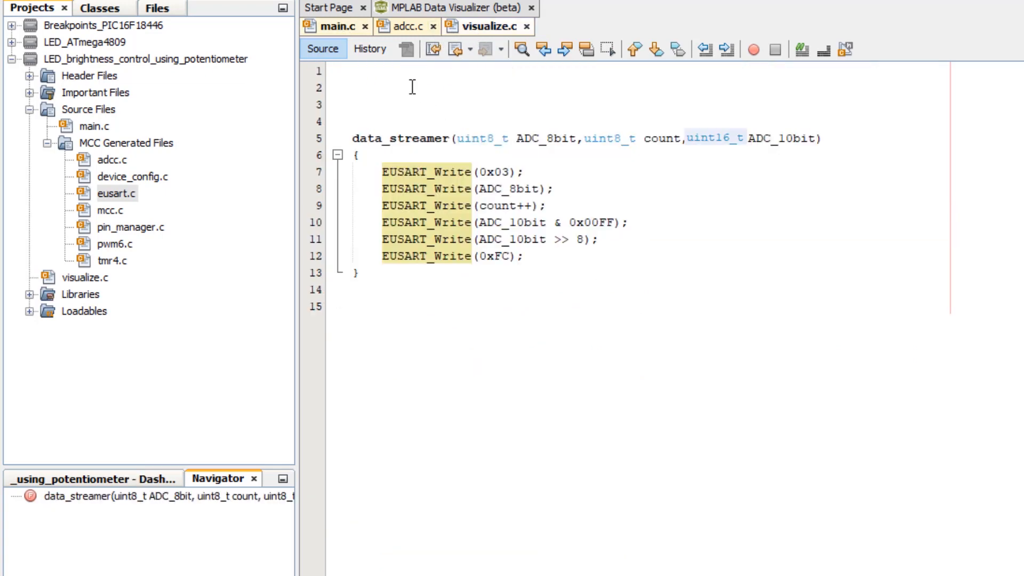
pyautogui.write('#include "mcc_generated_files/mcc.h"')
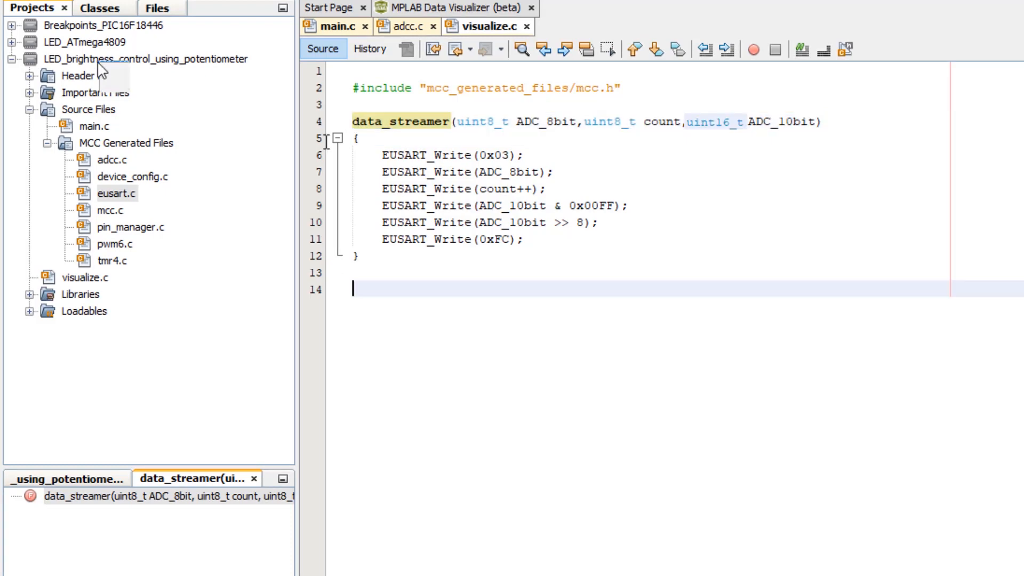
# - Add a C header file named visualize.h to the project
pyautogui.rightClick(145, 59)
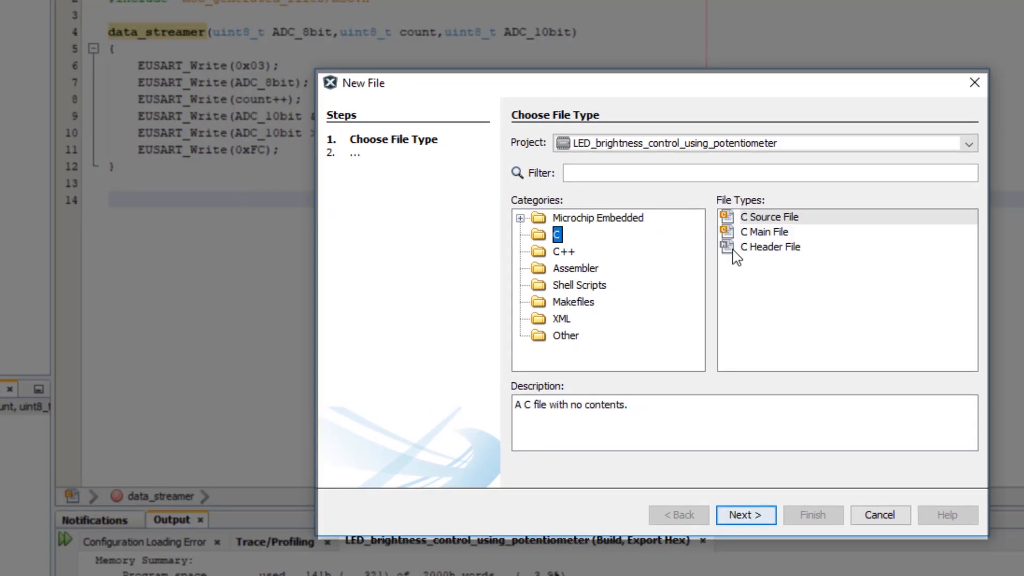
pyautogui.click(745, 515)
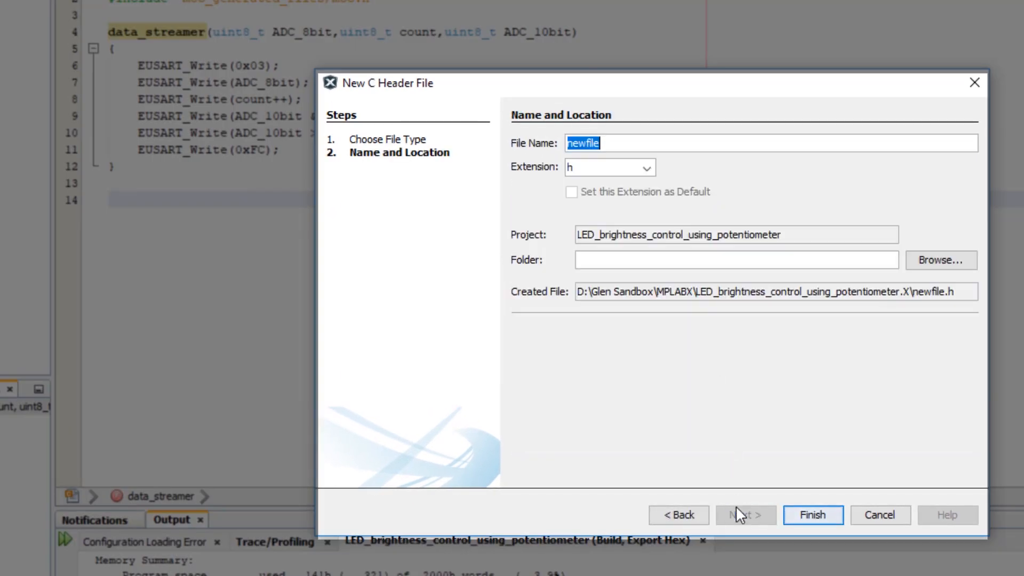
pyautogui.write('visualize')
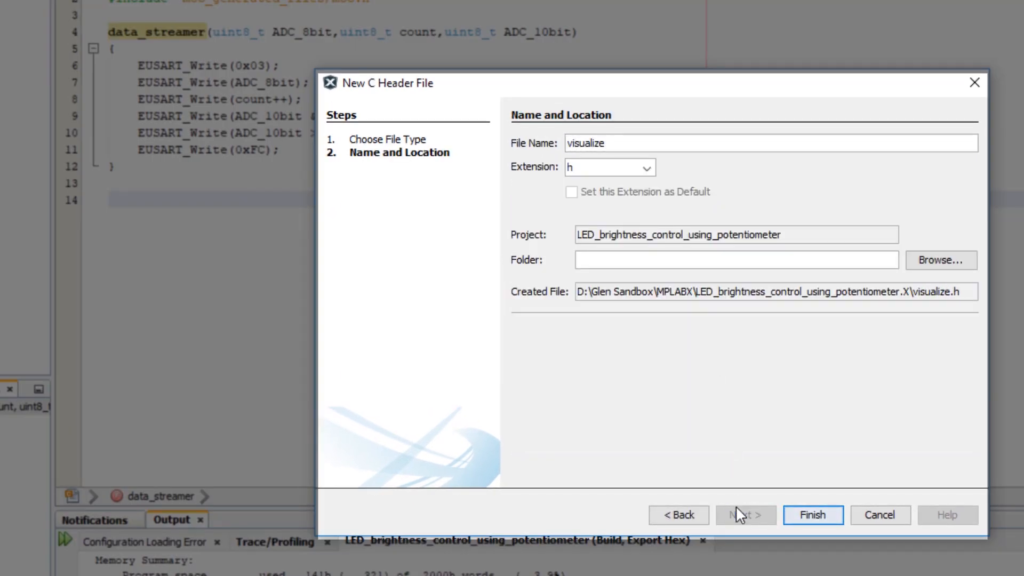
pyautogui.click(811, 514)
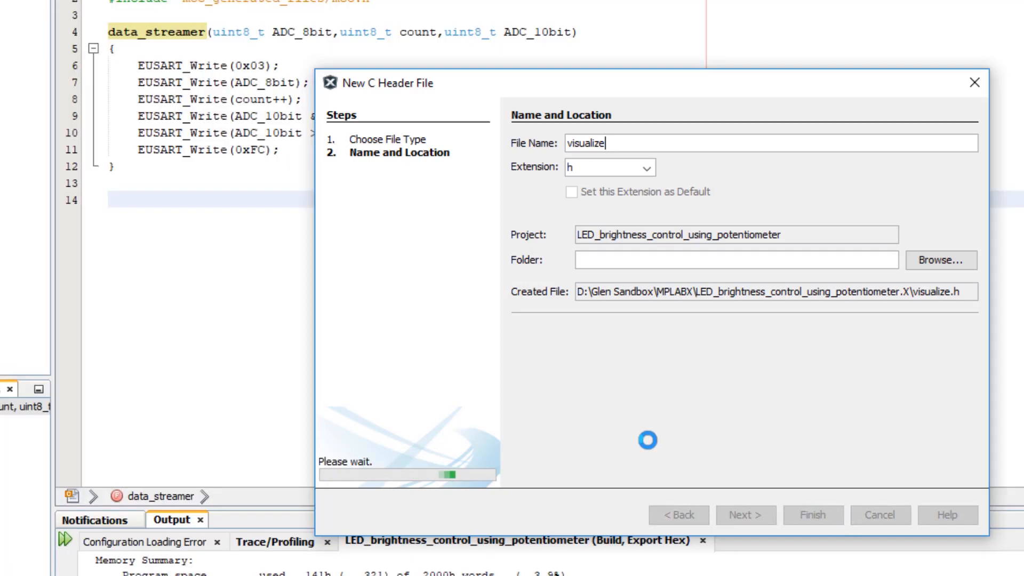
pyautogui.click(812, 515)
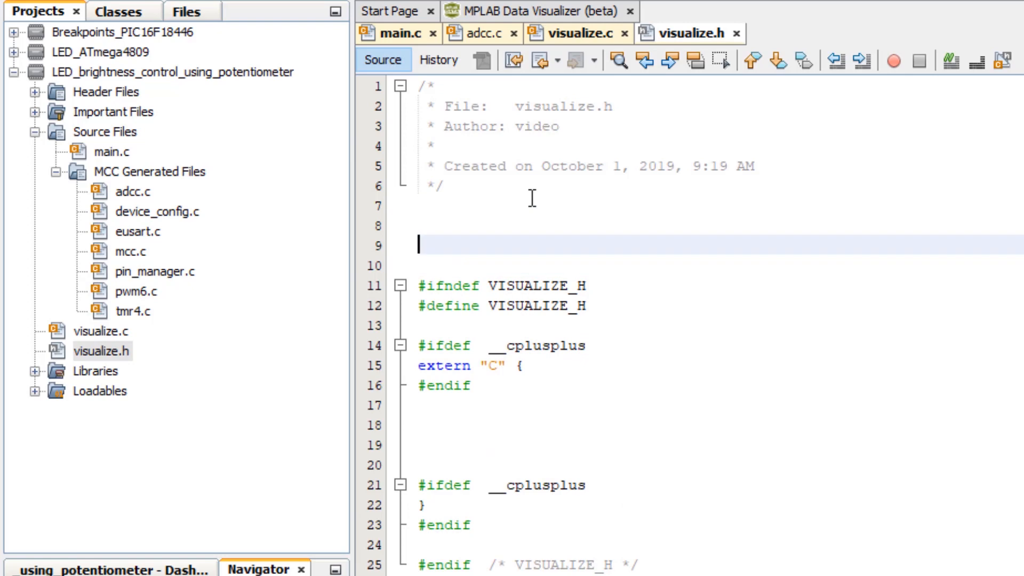
# - Declare the data_streamer prototype in visualize.h and include "visualize.h" in main.c
pyautogui.write('data_streamer(uint8_t ADC_8bit,uint8_t count,uint16_t ADC_10bit);')
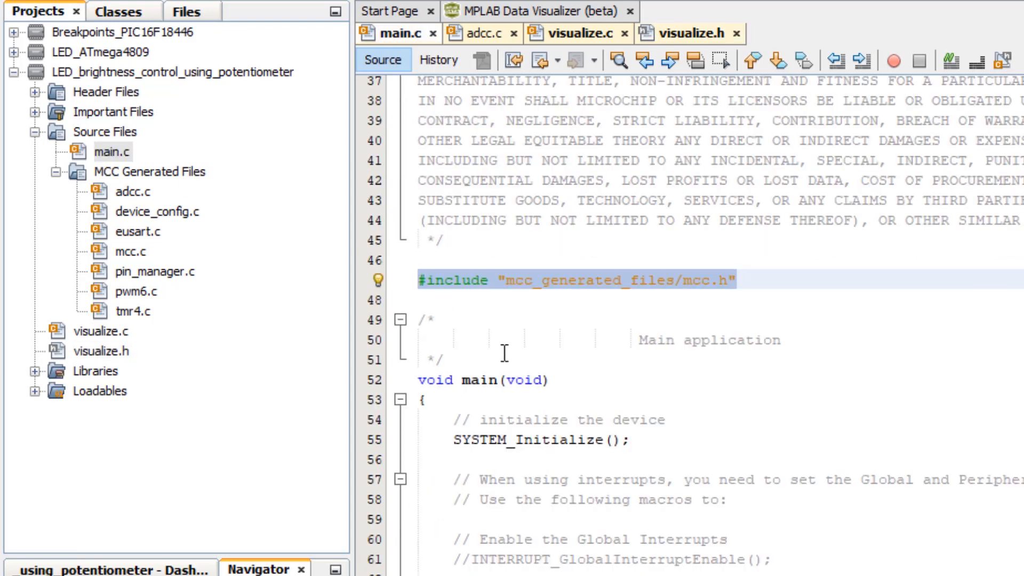
pyautogui.write('#include')
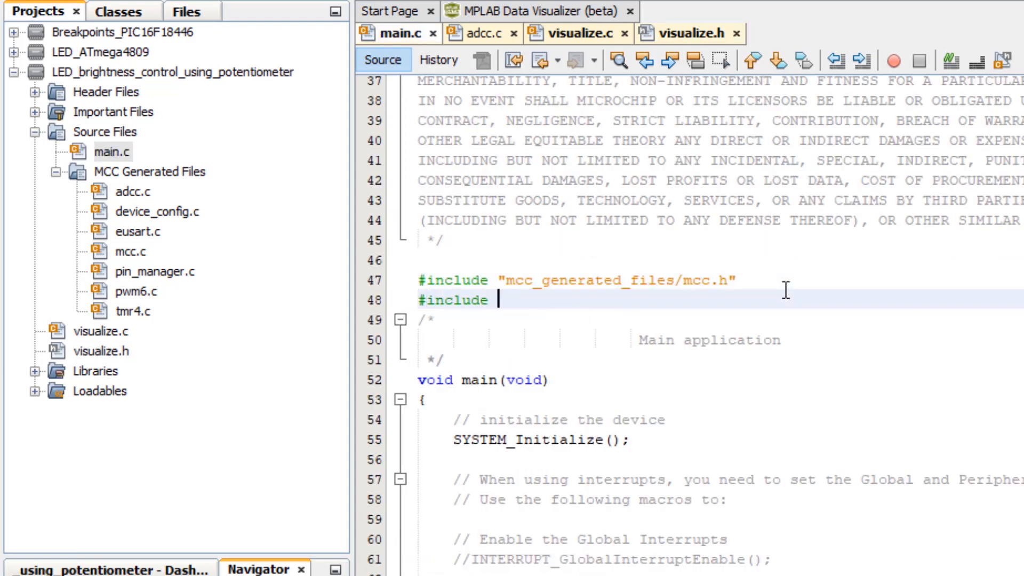
pyautogui.write('"visualize.h"')
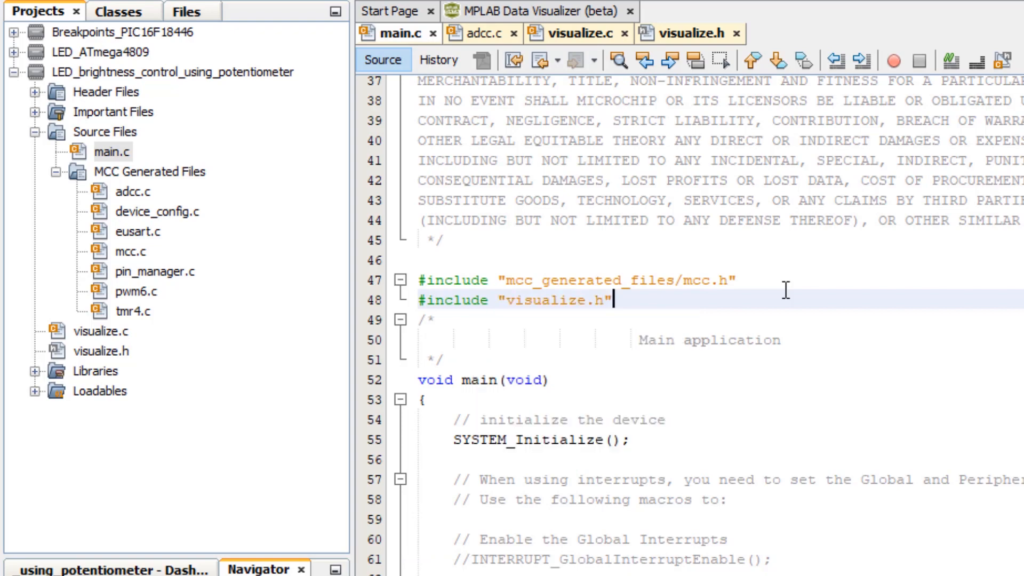
pyautogui.scroll(-3)
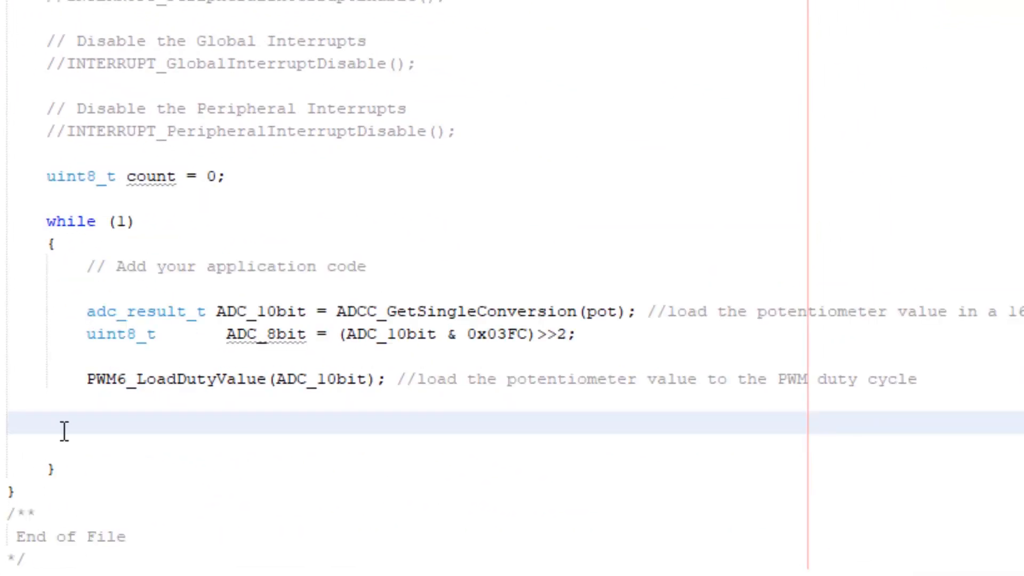
# - Call data_streamer(ADC_8bit, count++, ADC_10bit) in main.c's while loop
pyautogui.write('da')
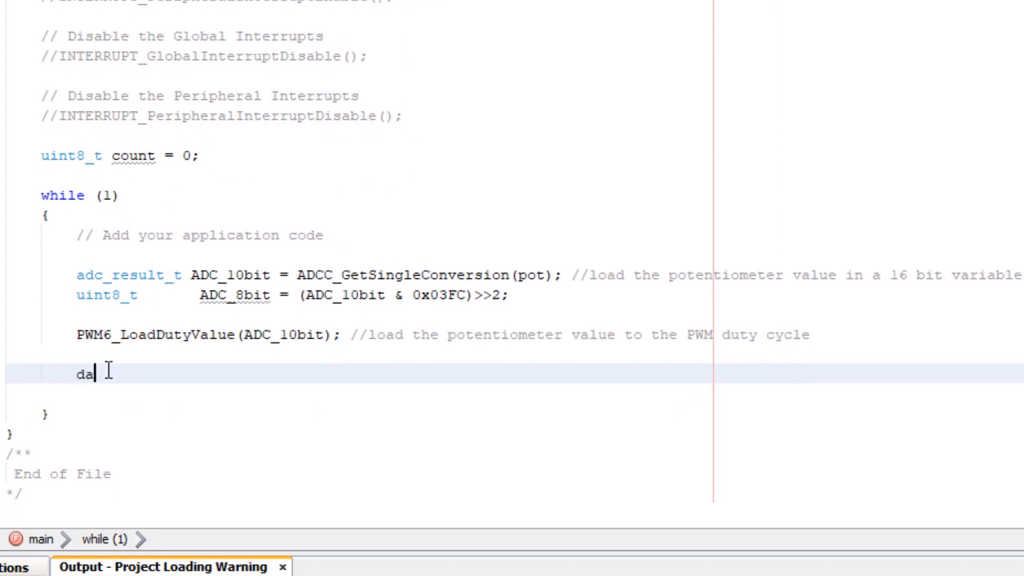
pyautogui.write('ta')
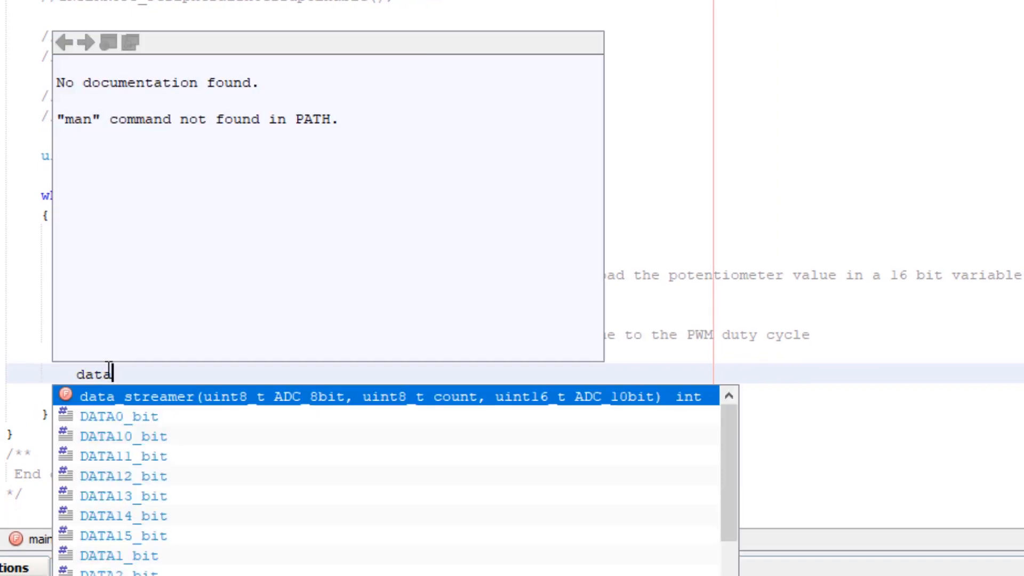
pyautogui.write('_streamer(ADC_8bit')
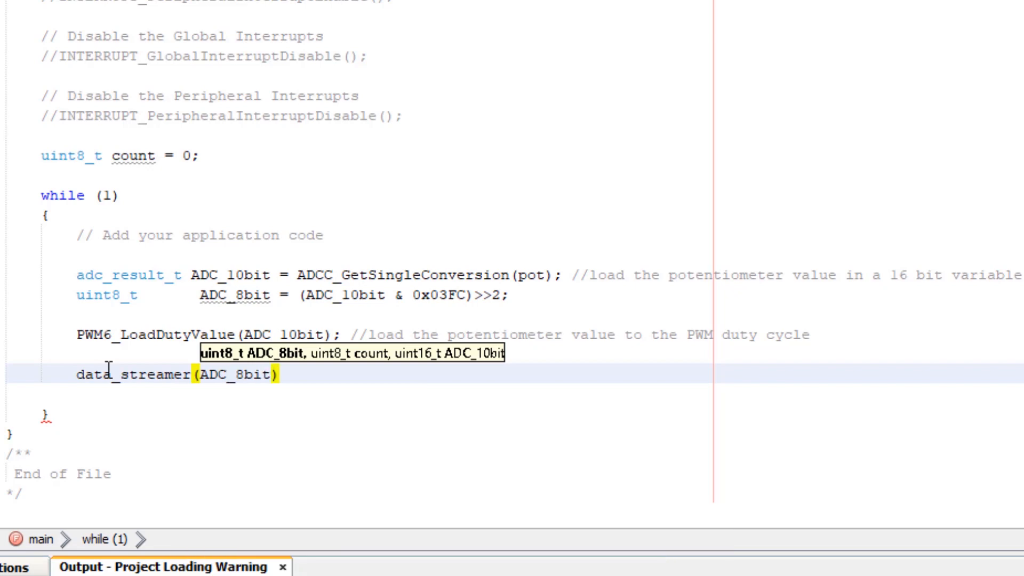
pyautogui.write(',count++,ADC_10bit')
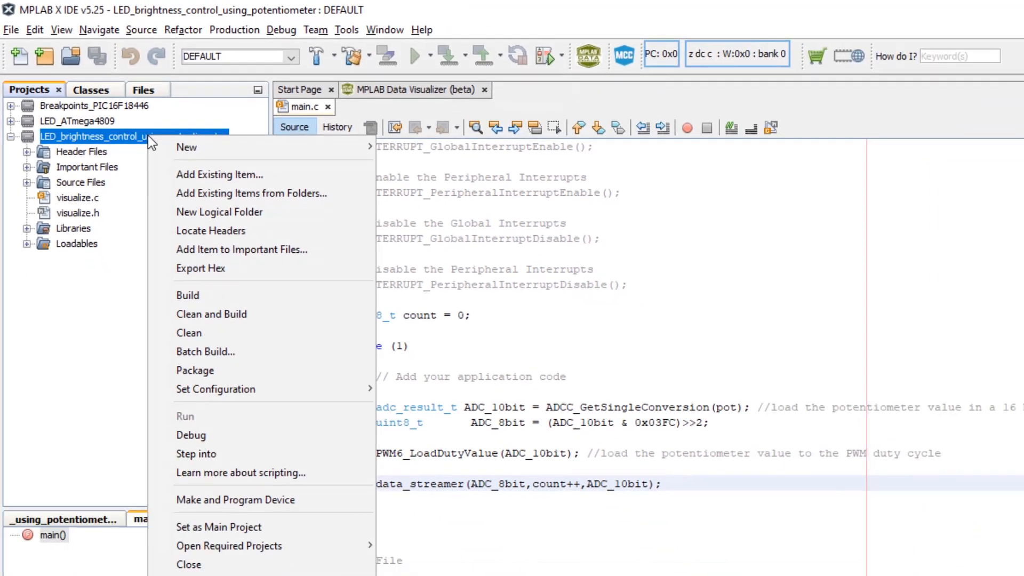
# - Export LED.hex to the XPRESS drive and view the signals in Data Visualizer
pyautogui.click(201, 267)
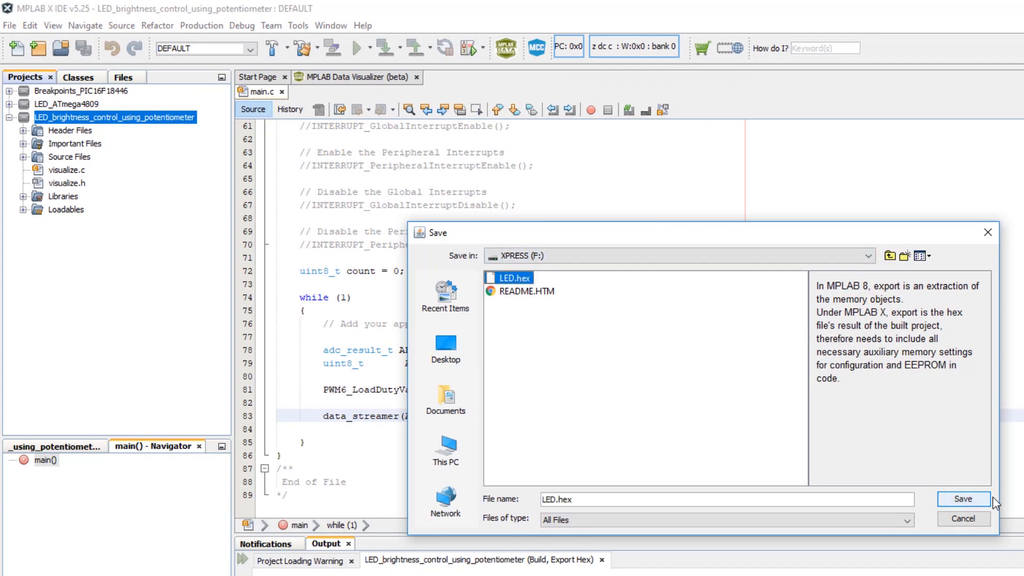
pyautogui.click(962, 499)
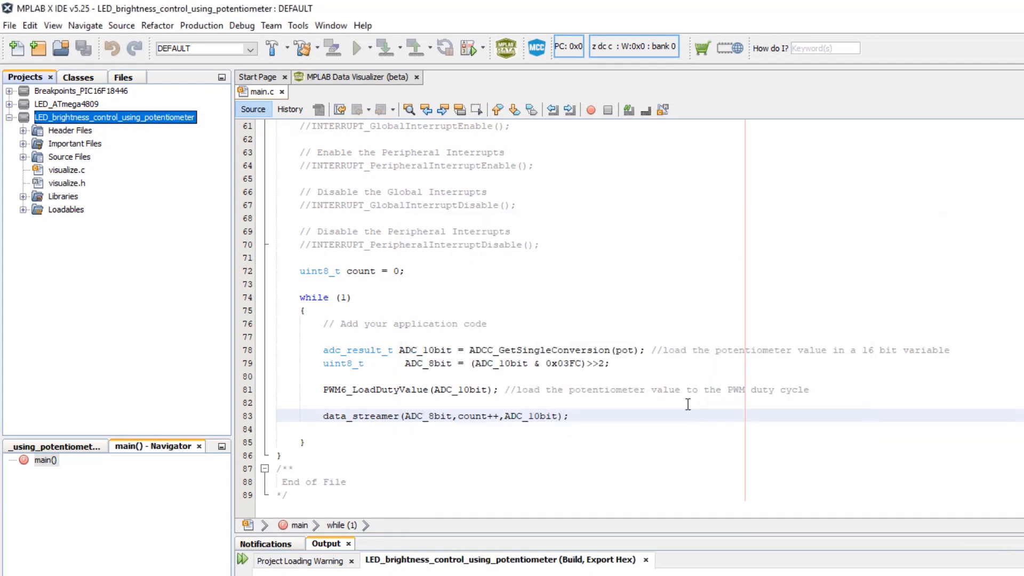
pyautogui.click(356, 76)
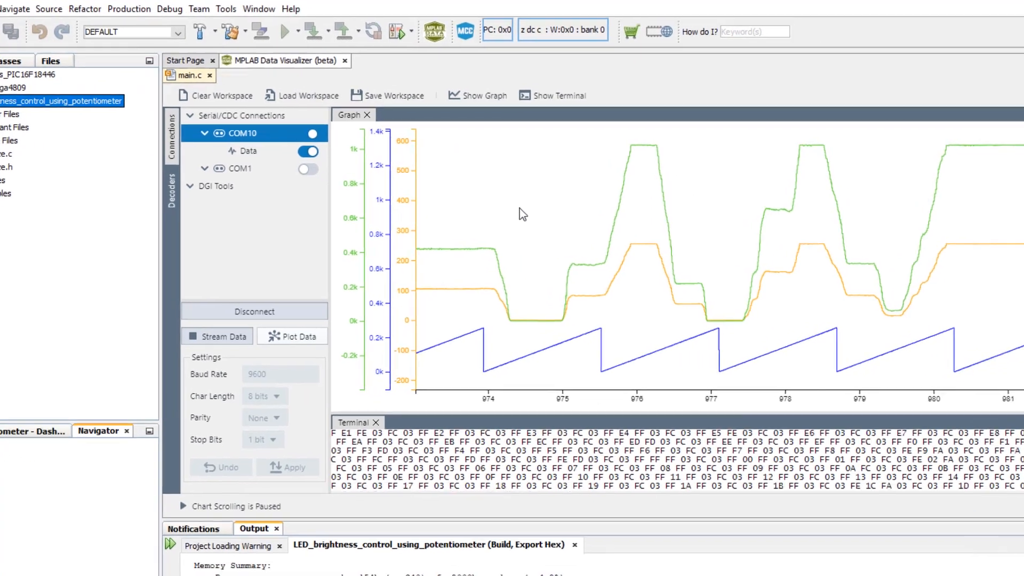